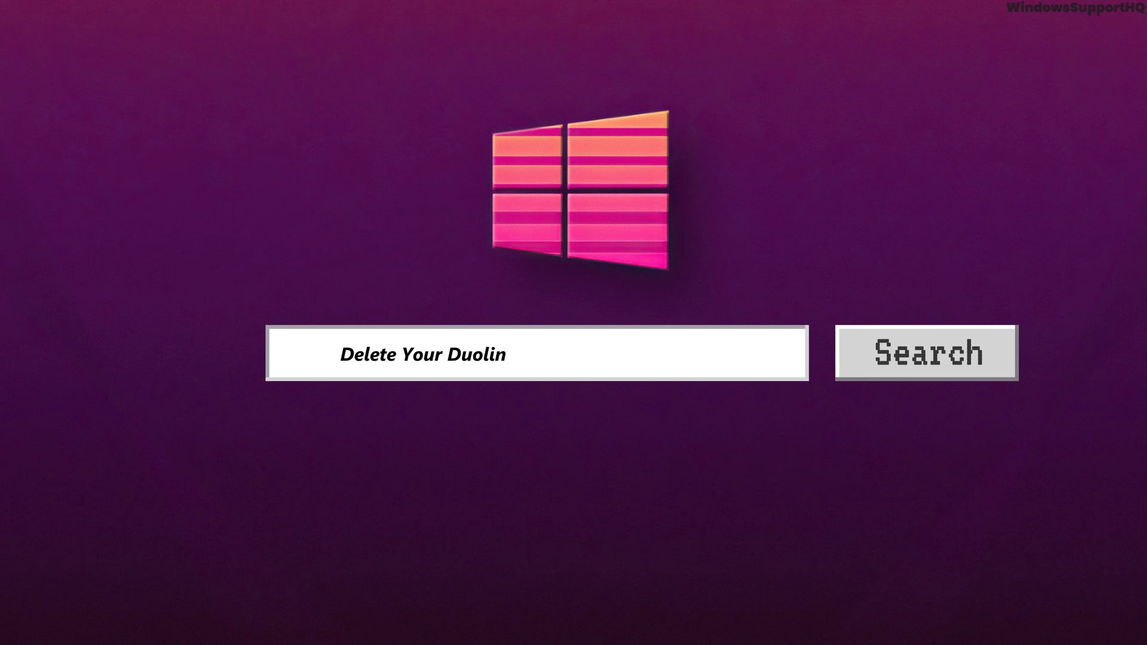
# - Open duolingo.com/learn in Chrome to reach the signed-in learning home page
pyautogui.write('go Account on Windo')
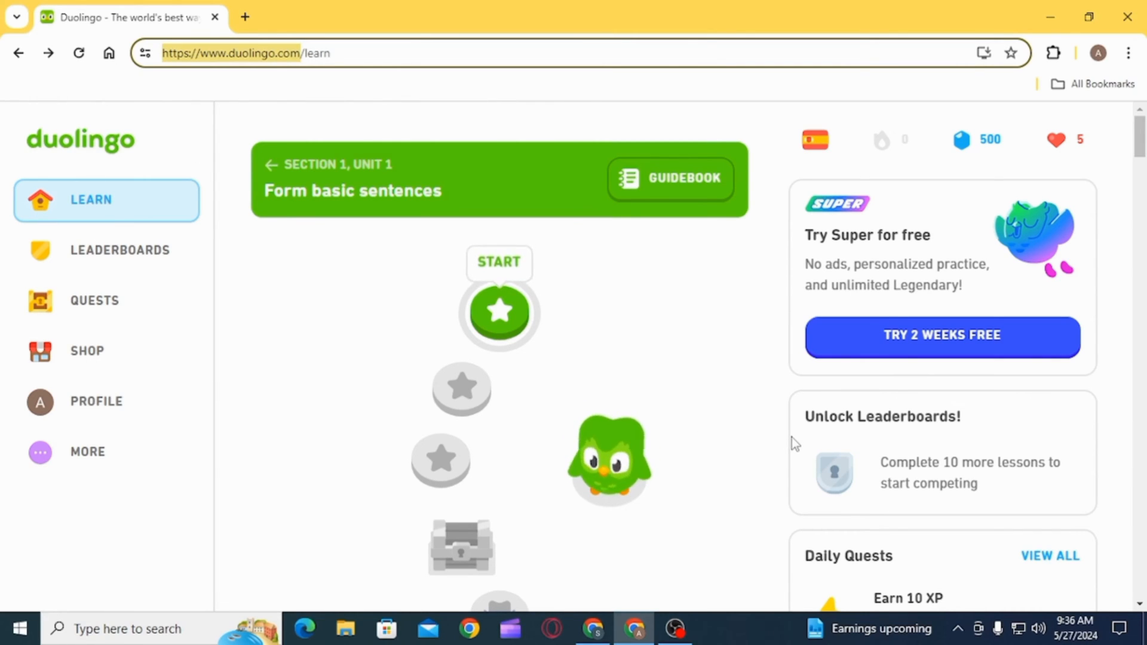
# - Open Settings from the MORE menu in the left sidebar
pyautogui.click(87, 452)
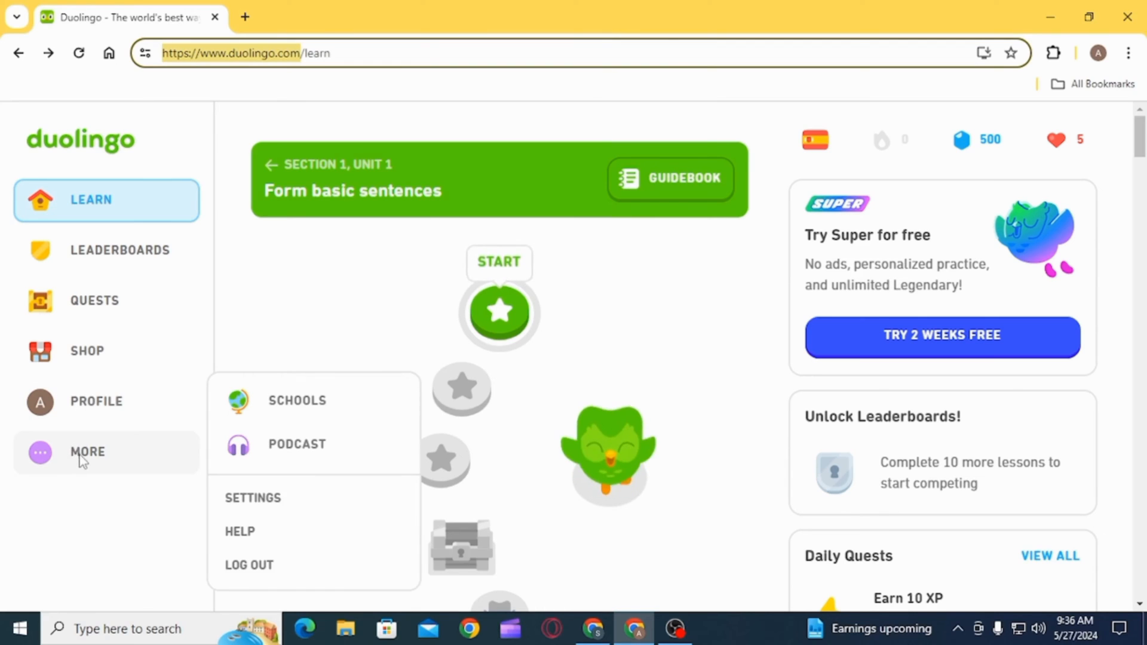
pyautogui.click(252, 498)
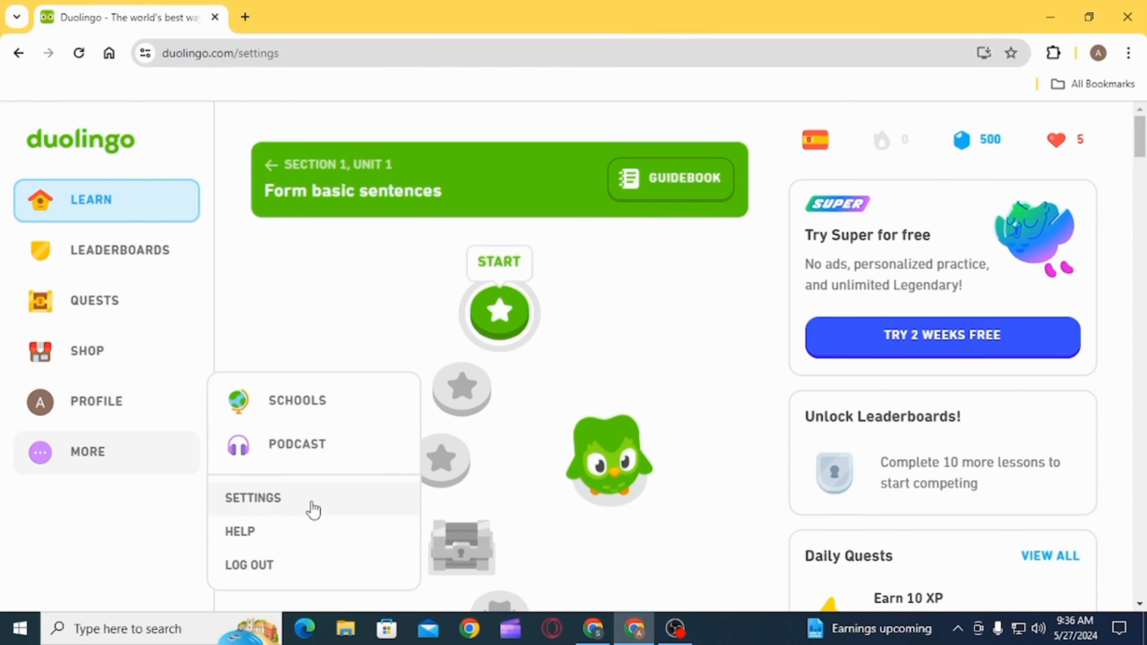
pyautogui.click(252, 498)
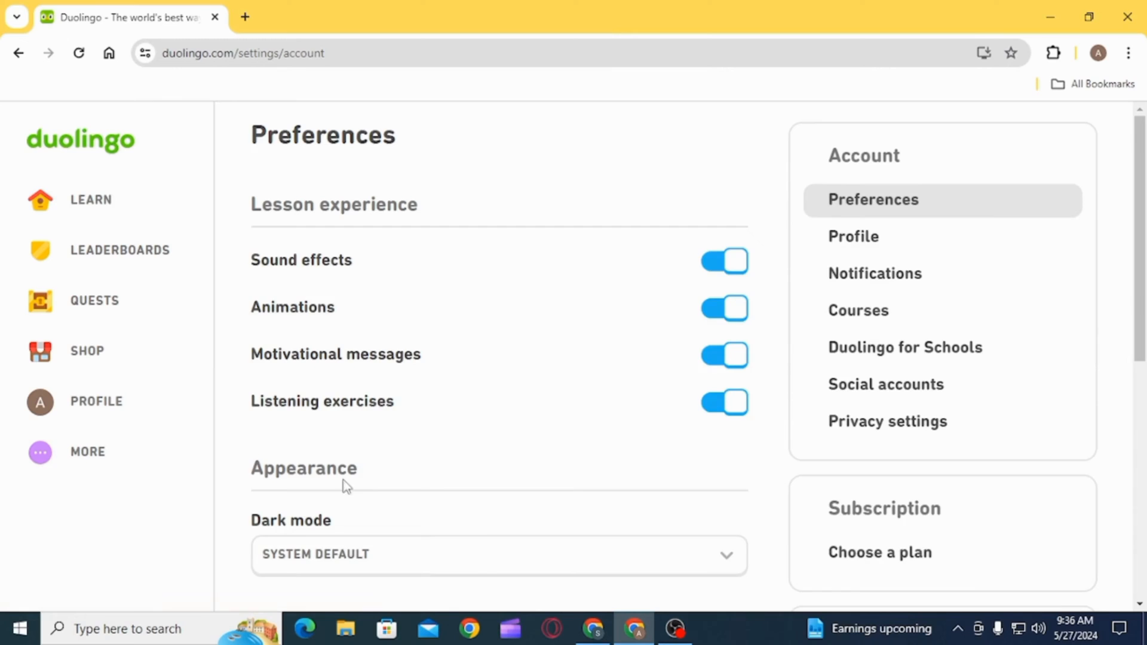
pyautogui.moveTo(886, 385)
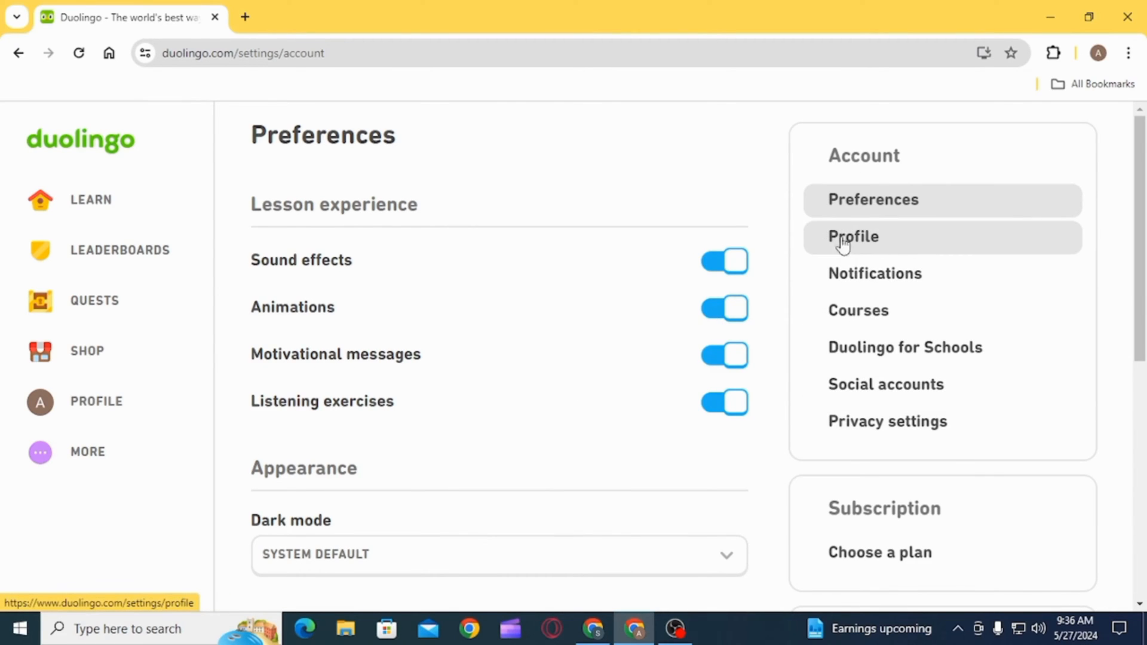
# - Choose DELETE MY ACCOUNT under Profile settings to reach the Data Vault
pyautogui.click(853, 237)
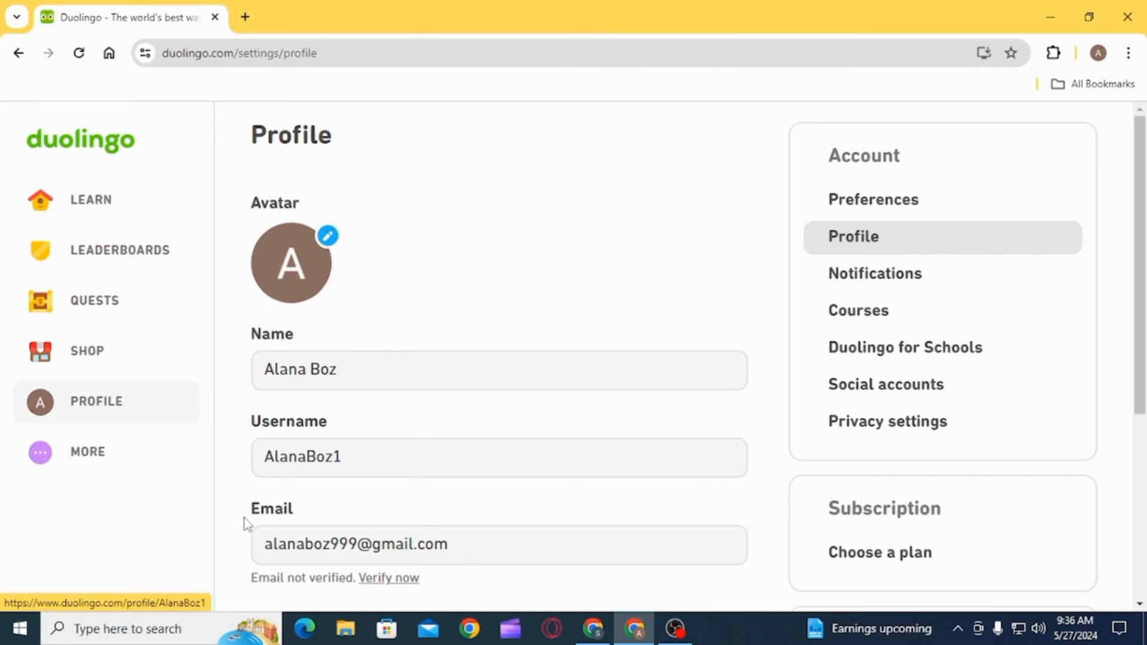
pyautogui.scroll(-3)
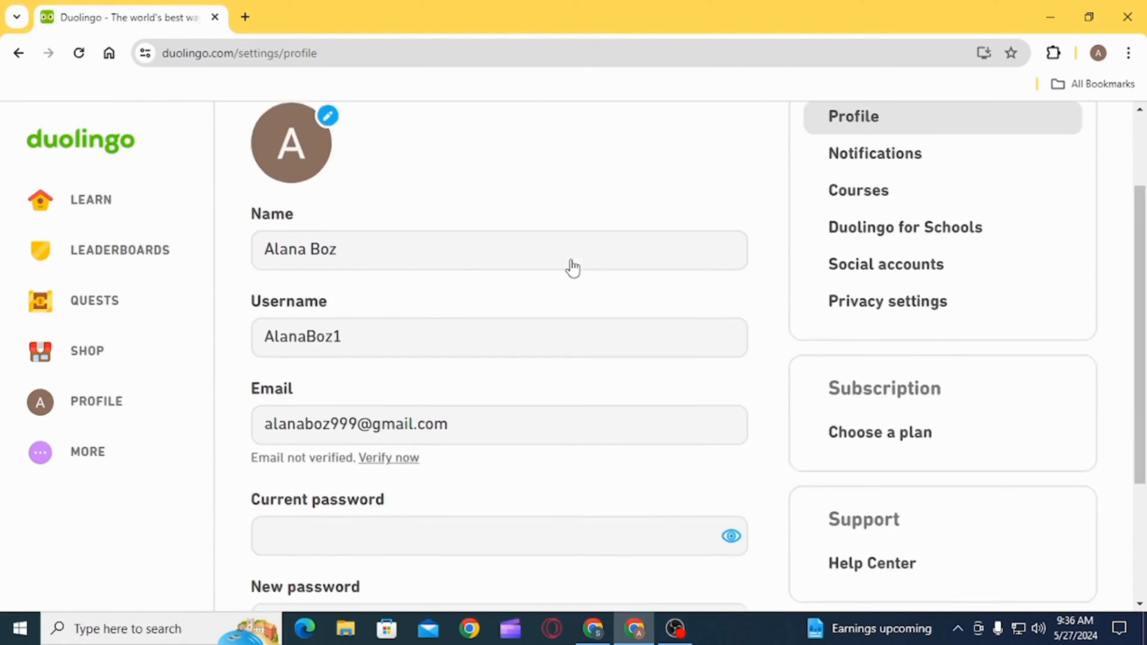
pyautogui.scroll(-3)
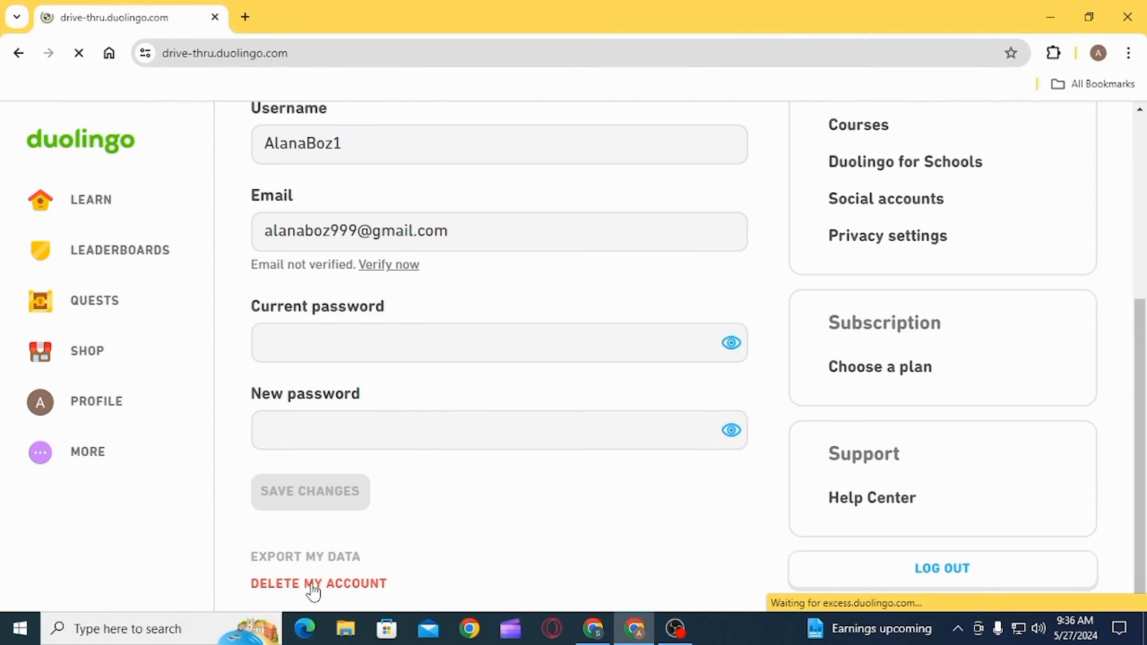
pyautogui.click(304, 556)
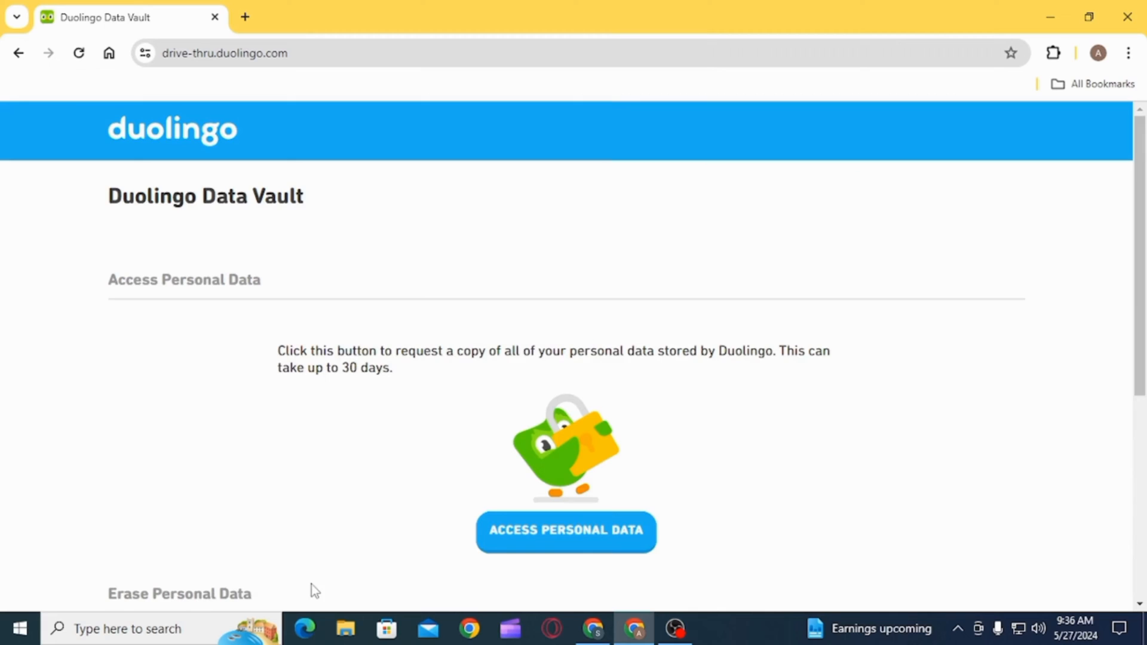
# - Submit an Erase Personal Data request from the Data Vault page
pyautogui.scroll(-3)
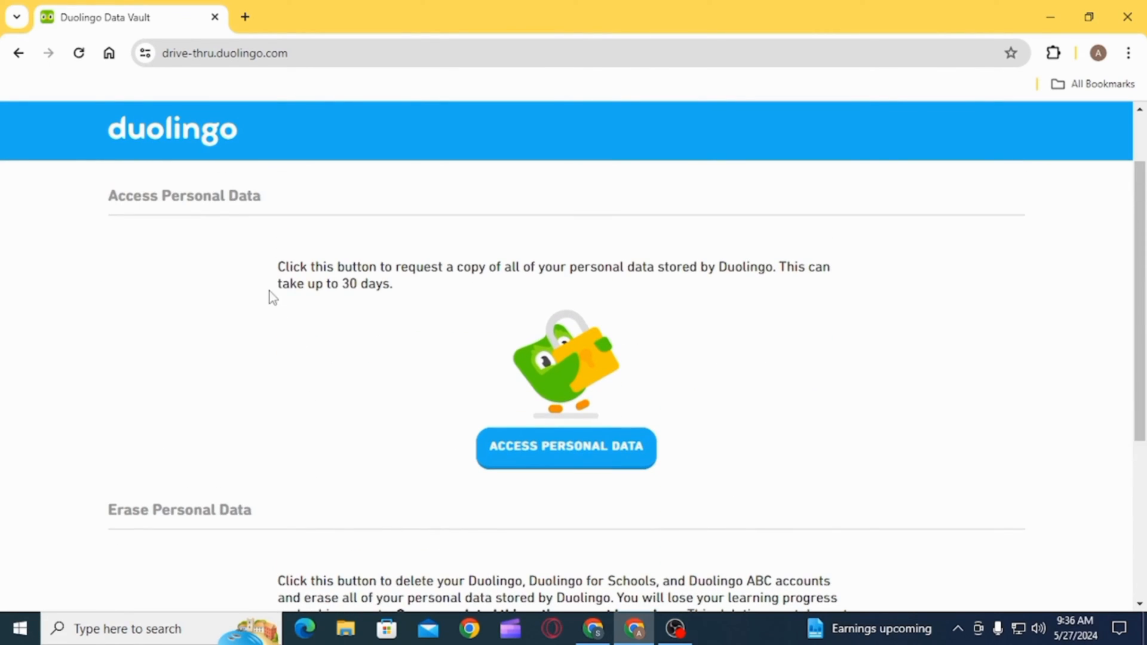
pyautogui.scroll(-3)
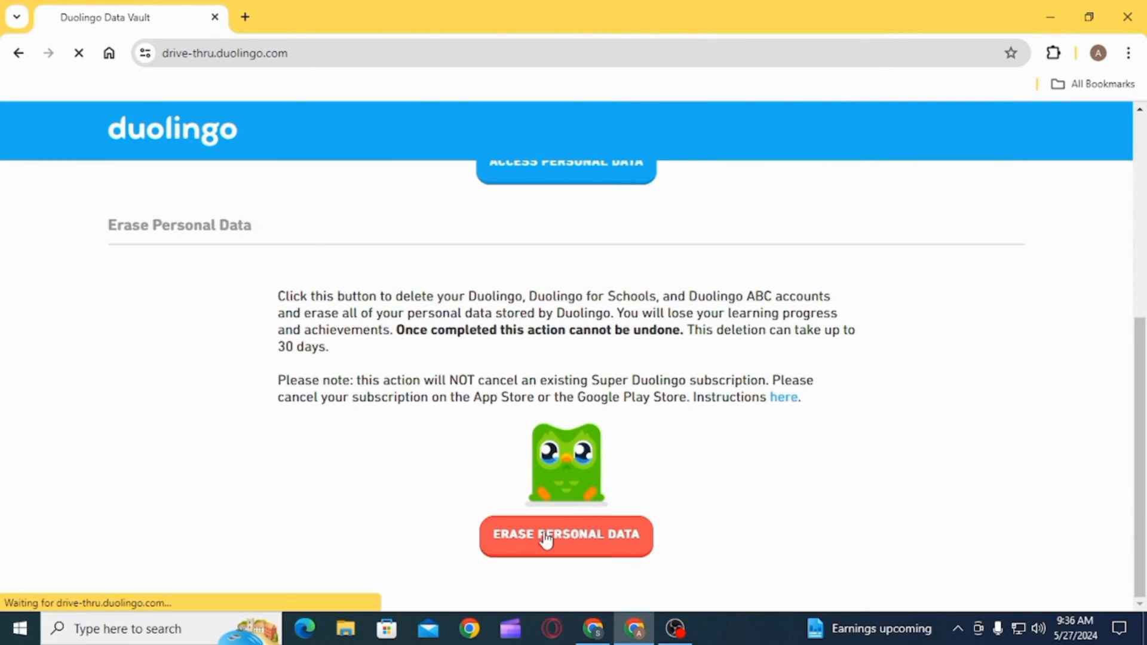
pyautogui.click(565, 534)
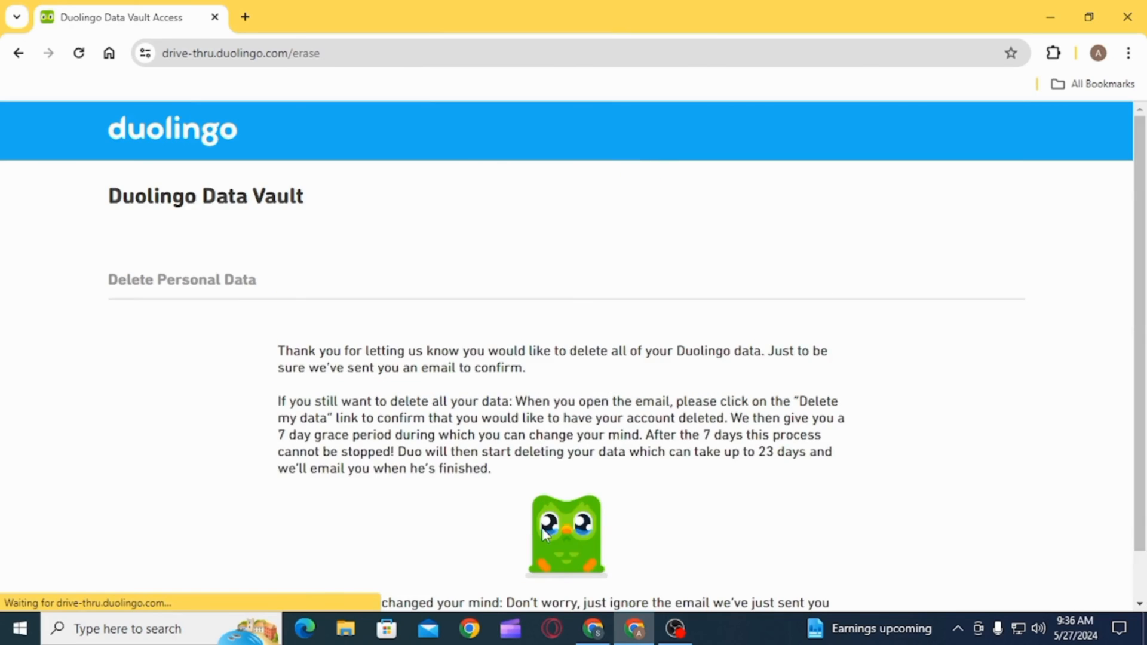
pyautogui.scroll(-3)
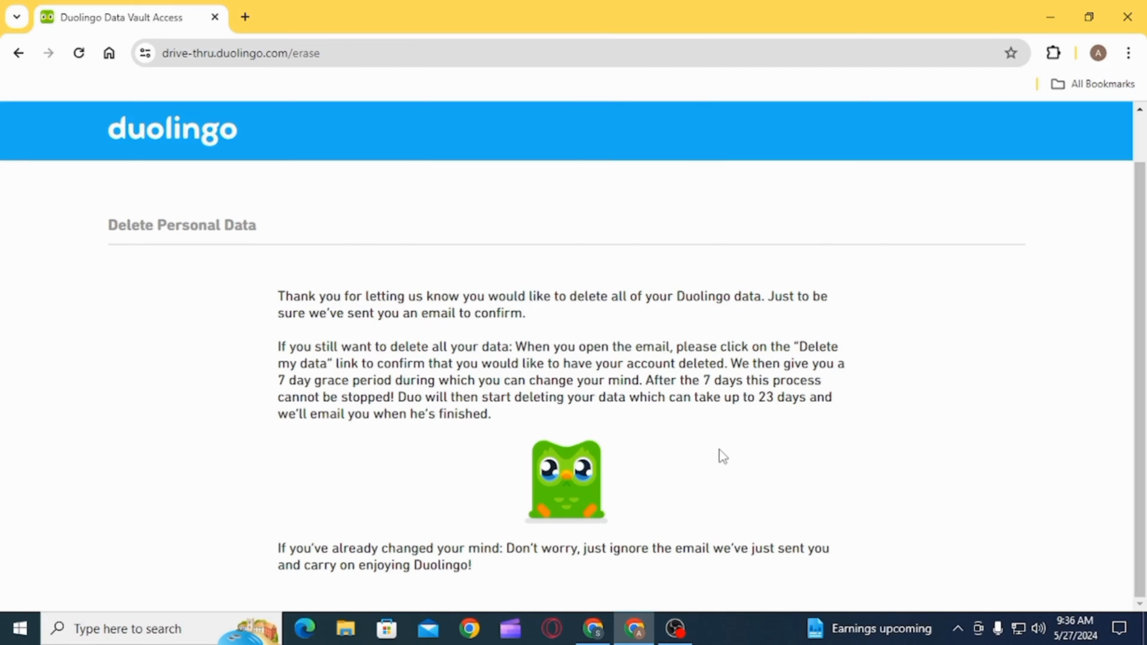
pyautogui.moveTo(722, 452)
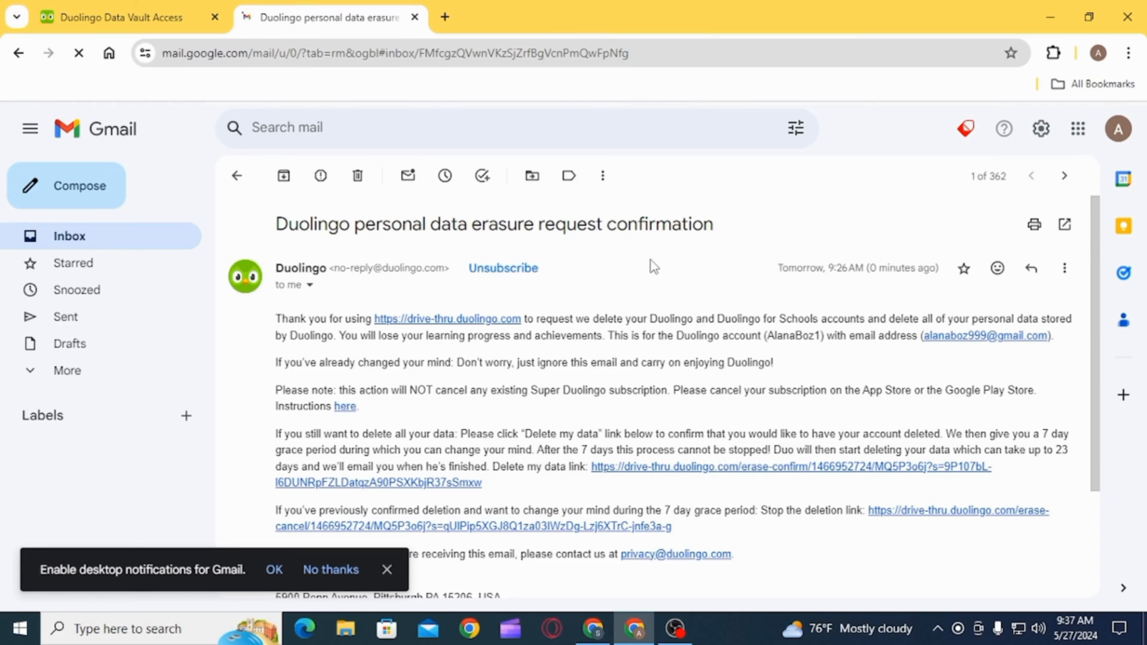
# - Scroll the Duolingo erasure email to the Delete my data link
pyautogui.scroll(-3)
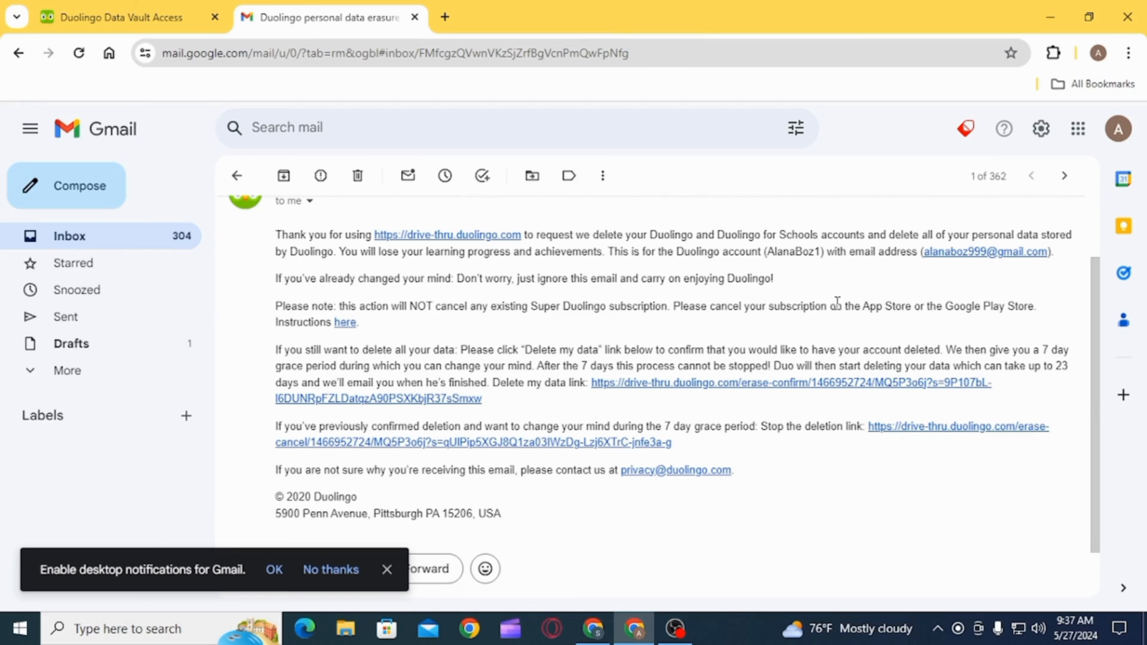
pyautogui.moveTo(659, 286)
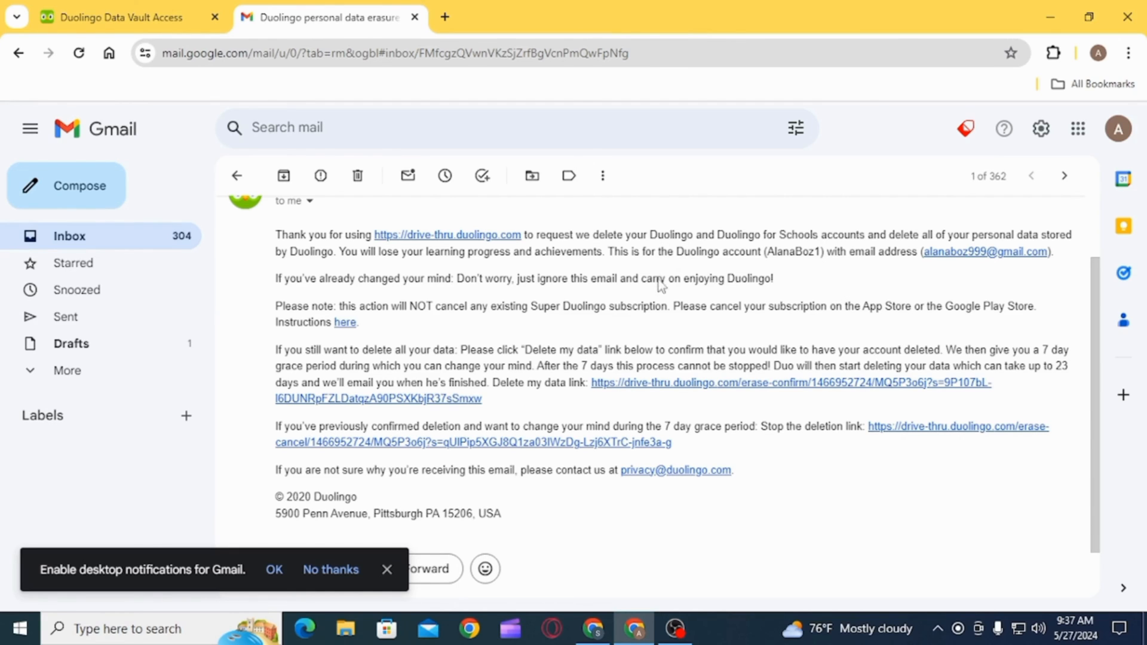
pyautogui.scroll(-3)
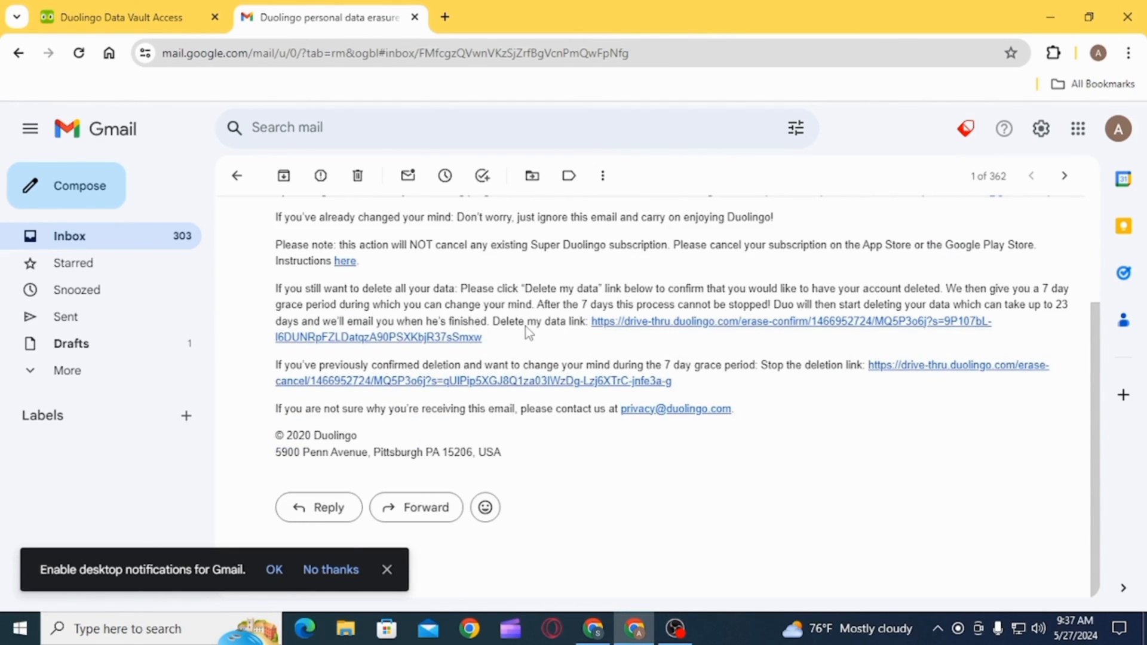
pyautogui.moveTo(524, 365)
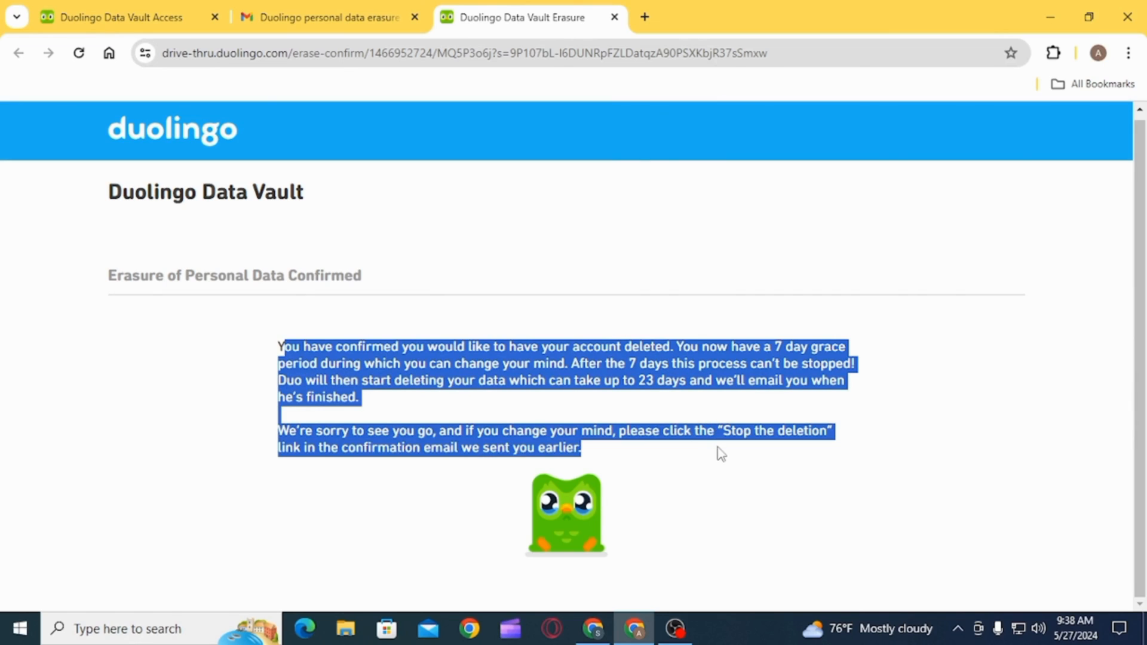
# - Follow the Delete my data link and deselect text on the confirmation page
pyautogui.click(765, 304)
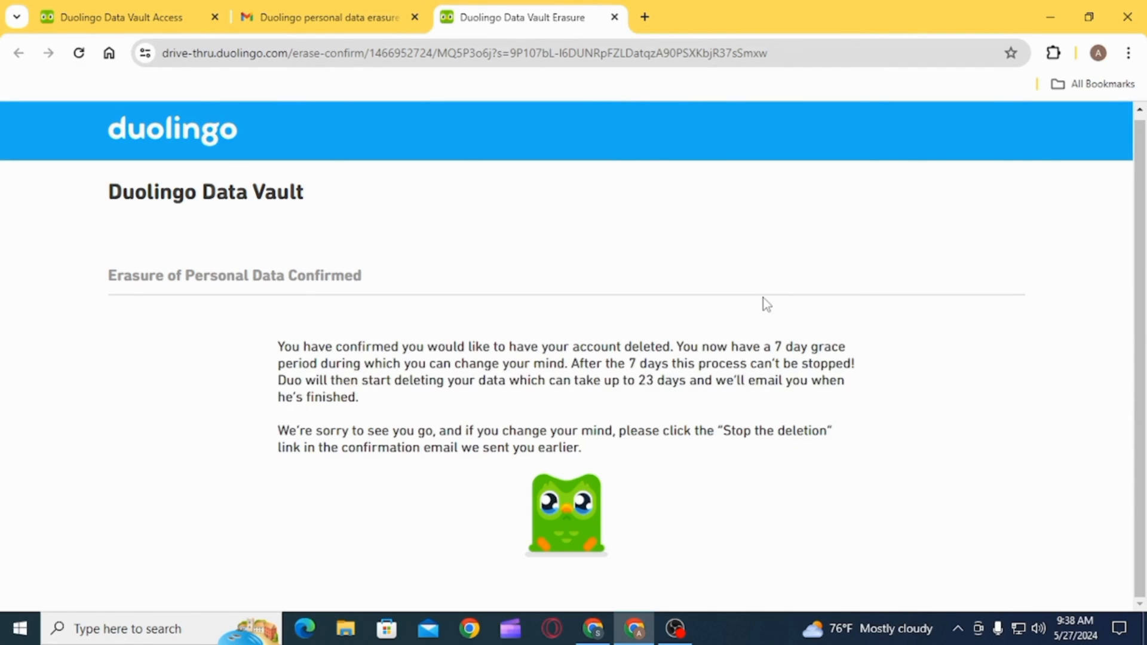